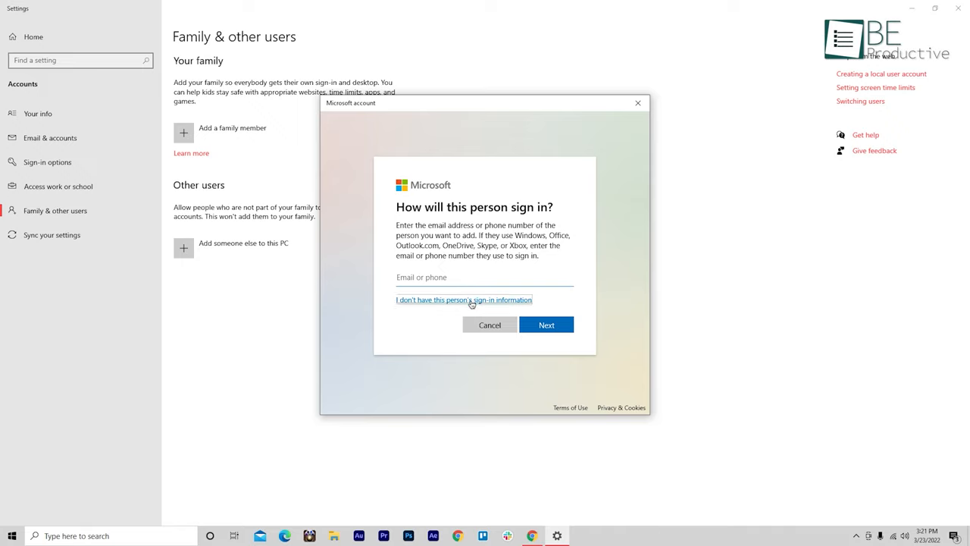
Step: Create local user 'Transfer ID' without a Microsoft account, with a password and the childhood-nickname security question
{"action": "left_click", "coordinate": [464, 301]}
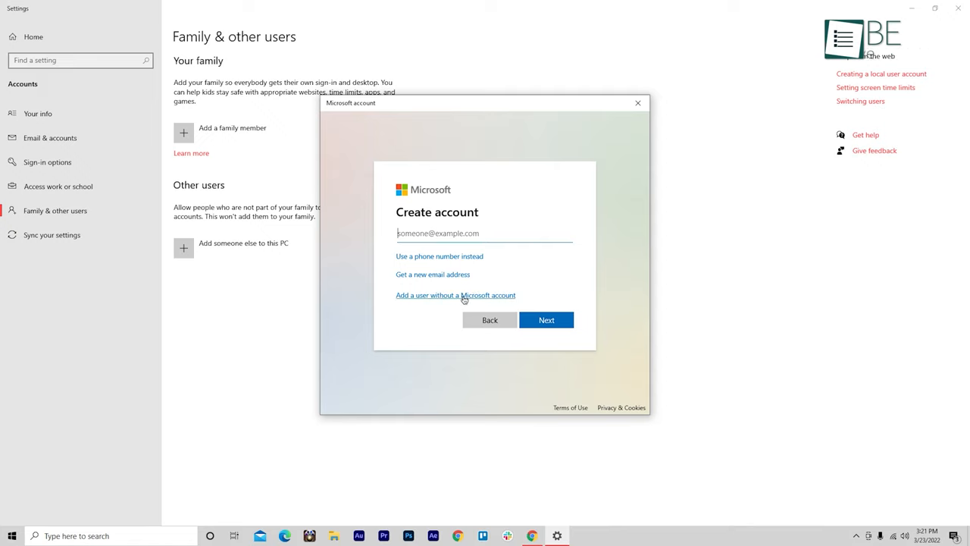
{"action": "left_click", "coordinate": [455, 294]}
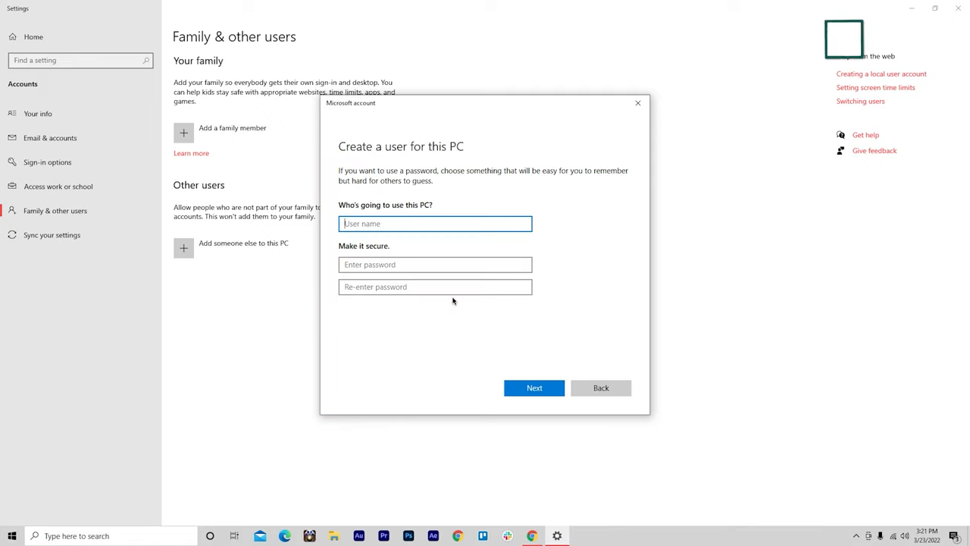
{"action": "type", "text": "Transfer ID"}
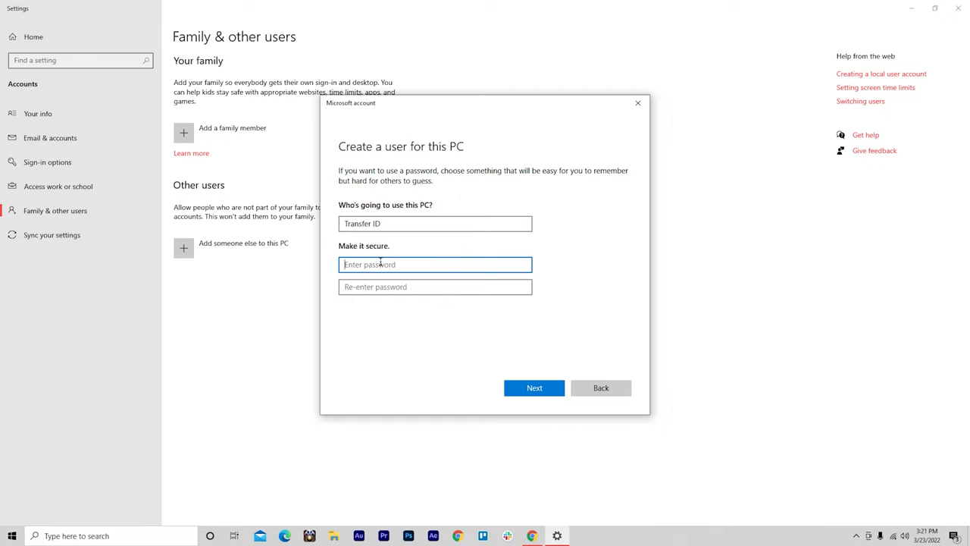
{"action": "type", "text": "•"}
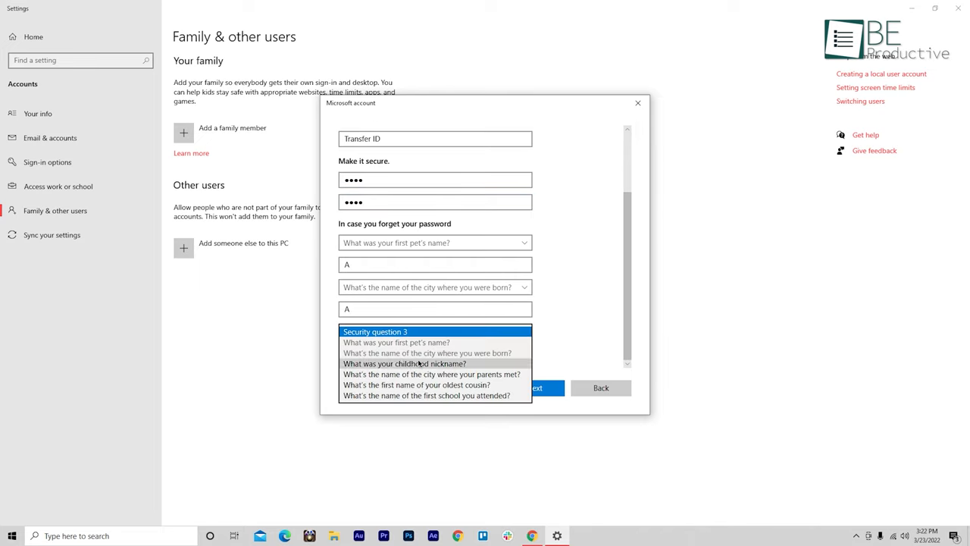
{"action": "left_click", "coordinate": [404, 364]}
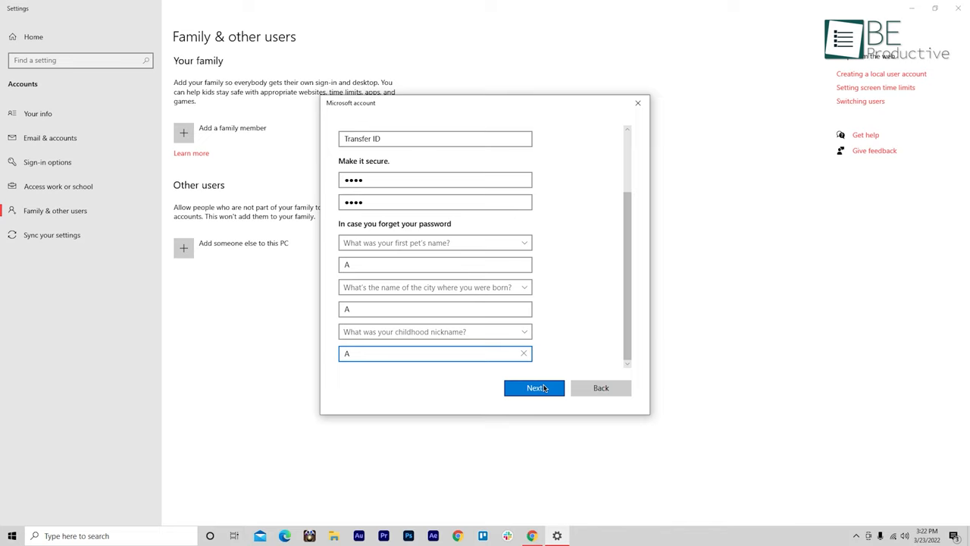
{"action": "left_click", "coordinate": [533, 388]}
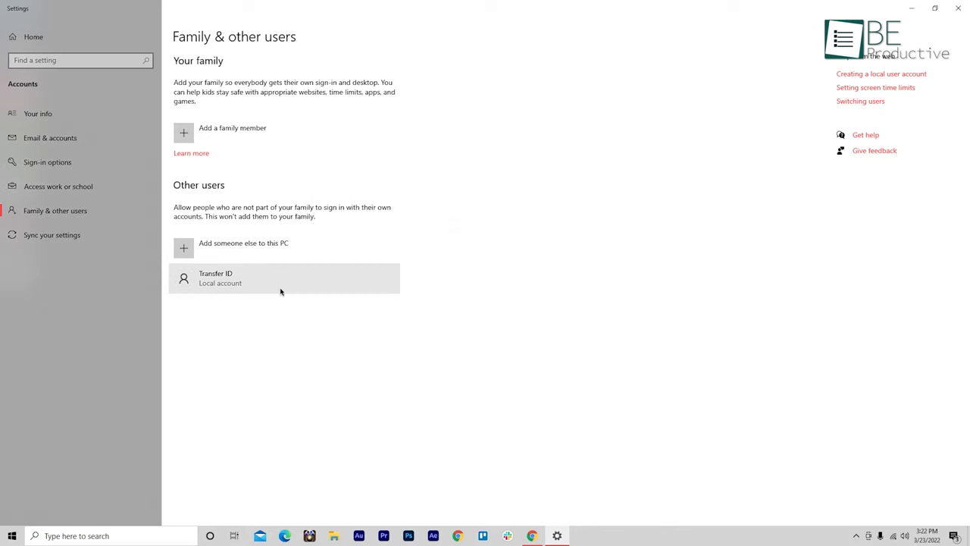
{"action": "mouse_move", "coordinate": [264, 283]}
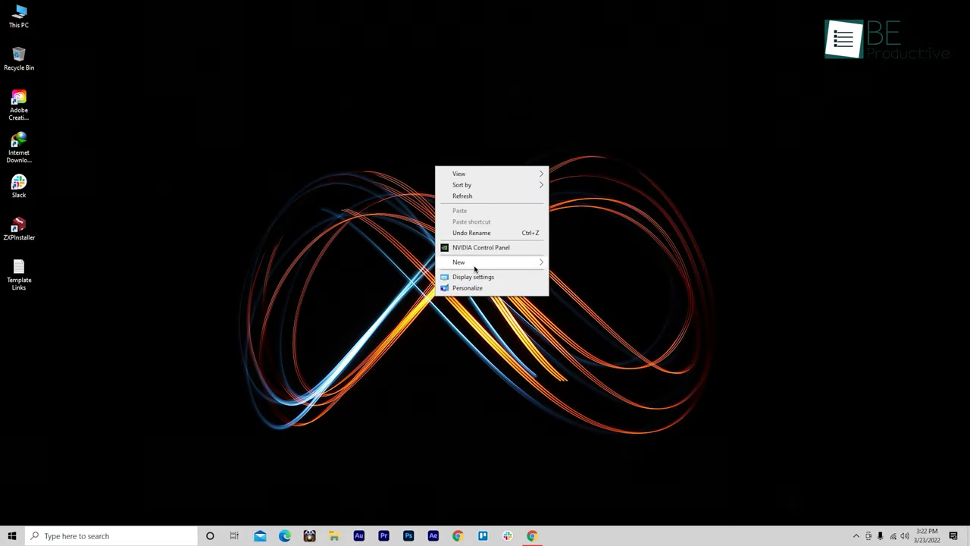
Step: Add a desktop folder named 'Transfer Machine' and bring up its context actions
{"action": "left_click", "coordinate": [457, 261]}
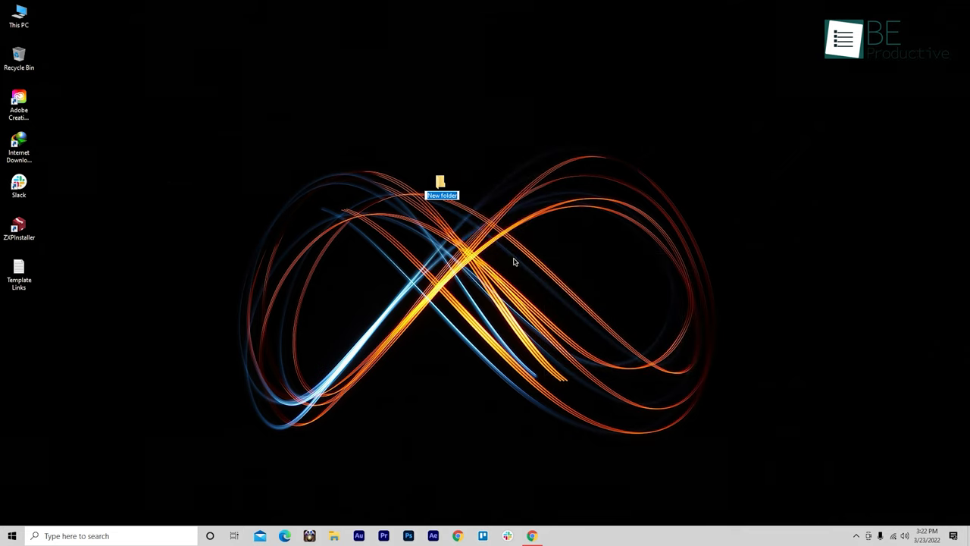
{"action": "mouse_move", "coordinate": [342, 220]}
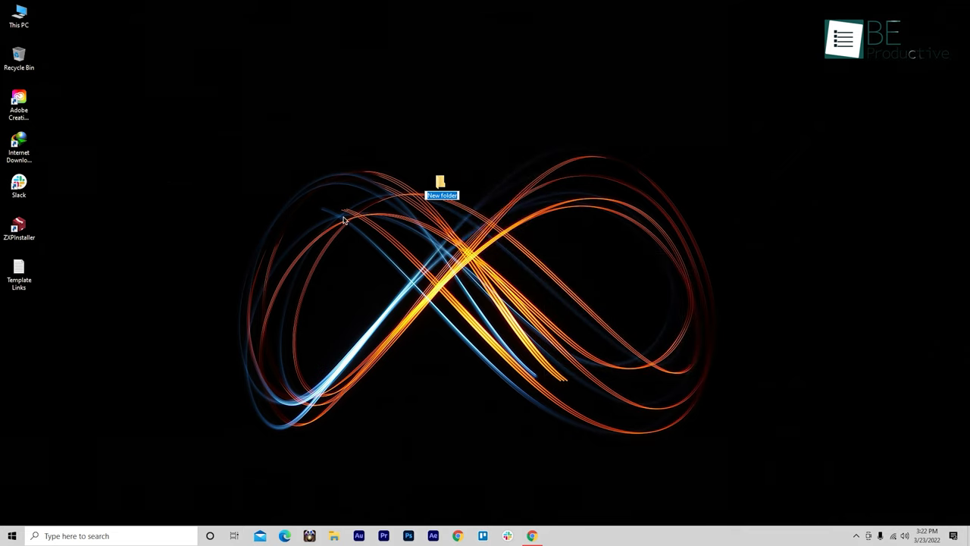
{"action": "mouse_move", "coordinate": [416, 205]}
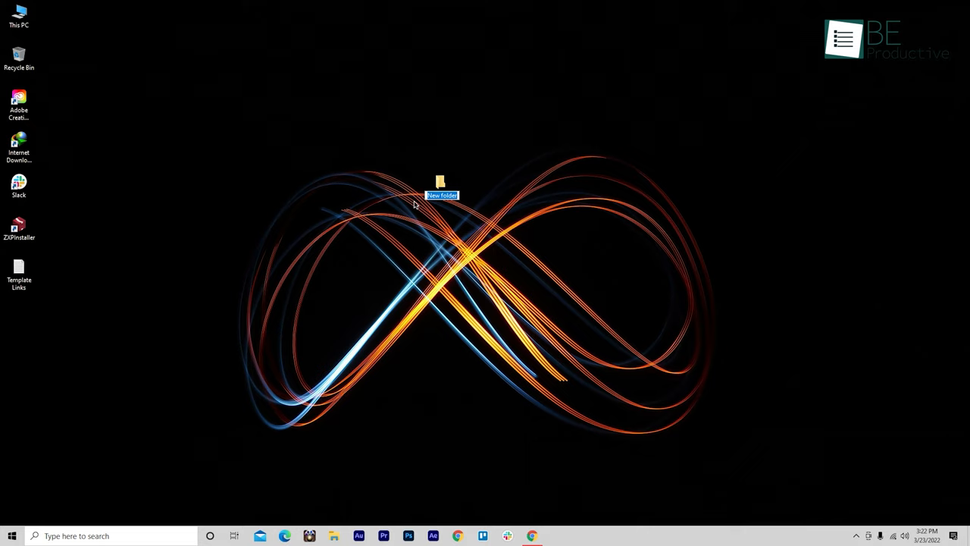
{"action": "type", "text": "Transfer Machine"}
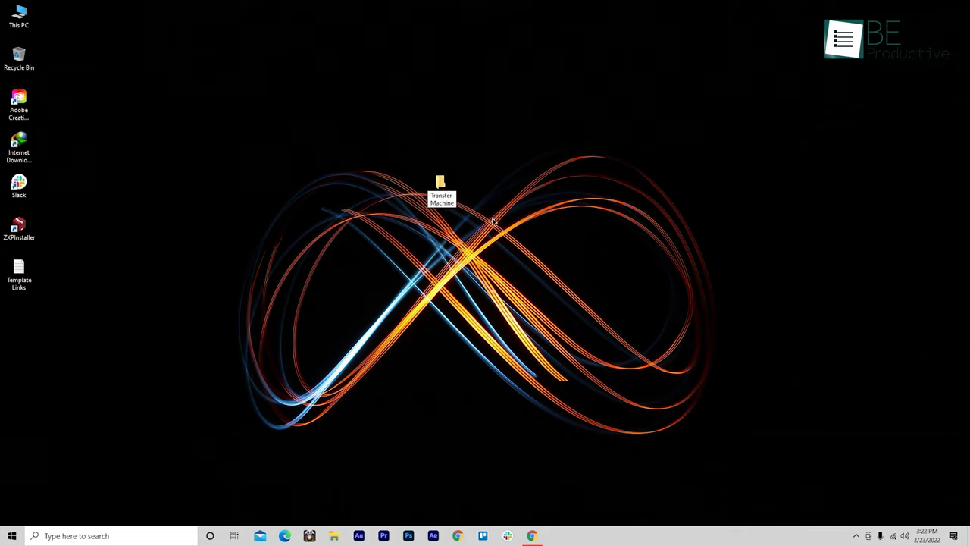
{"action": "left_click", "coordinate": [441, 187]}
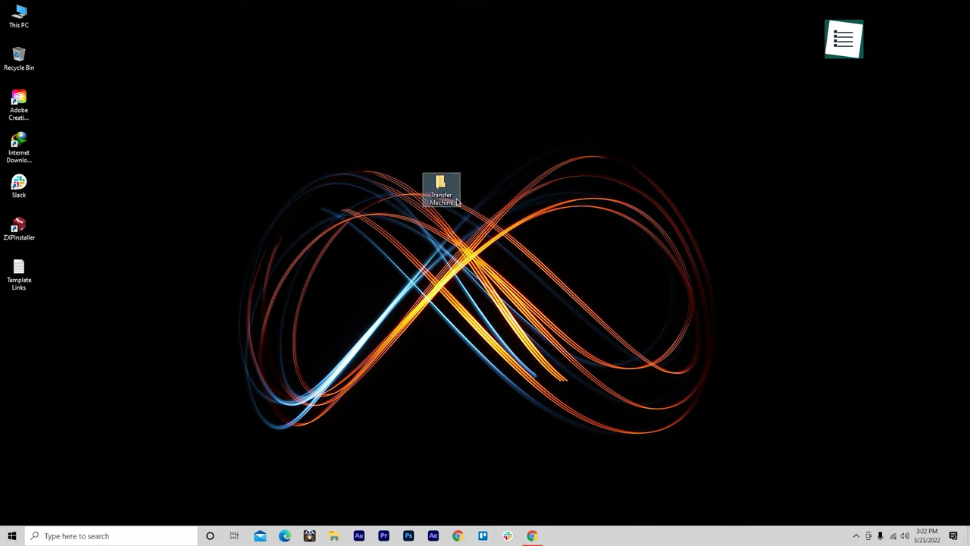
{"action": "mouse_move", "coordinate": [441, 188]}
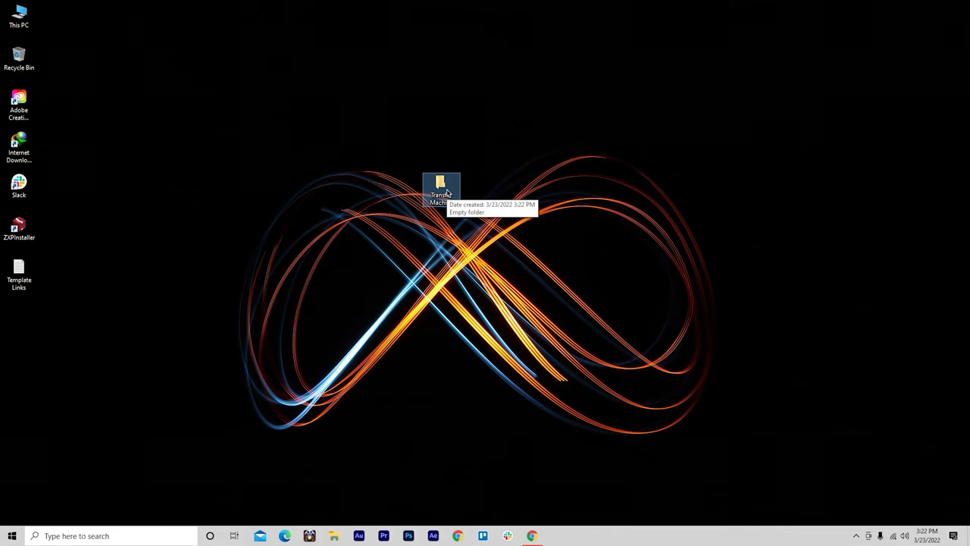
{"action": "right_click", "coordinate": [441, 188]}
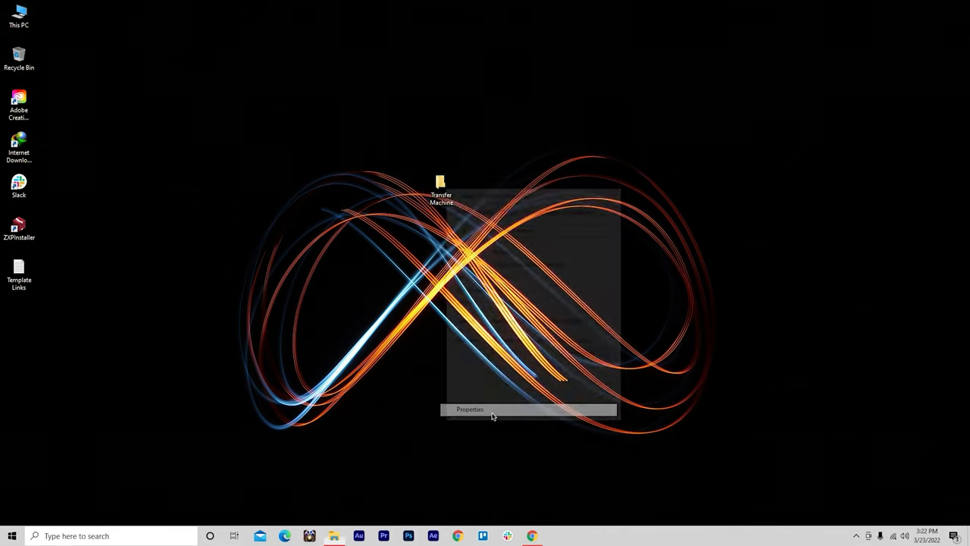
Step: Turn on Advanced Sharing for the Transfer Machine folder and reach its share permissions
{"action": "left_click", "coordinate": [470, 410]}
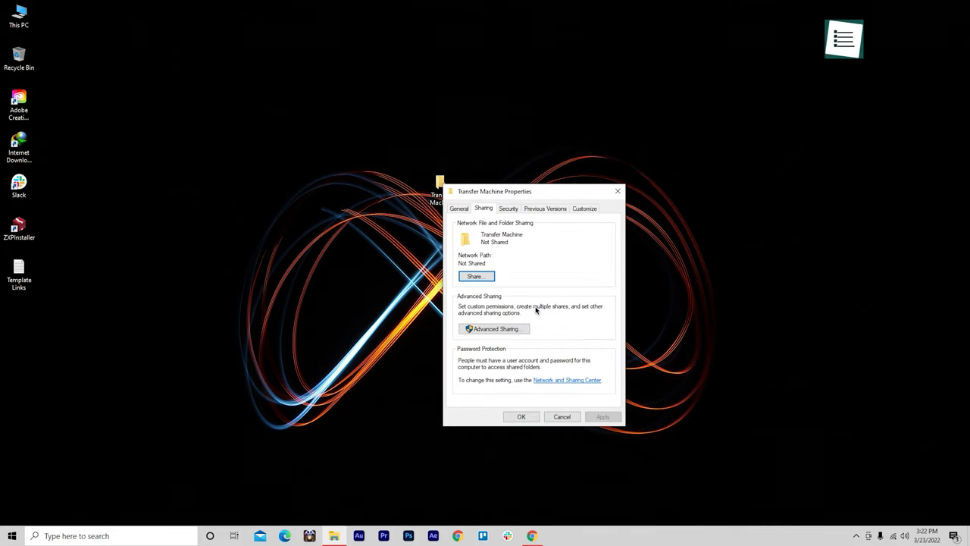
{"action": "left_click", "coordinate": [491, 327]}
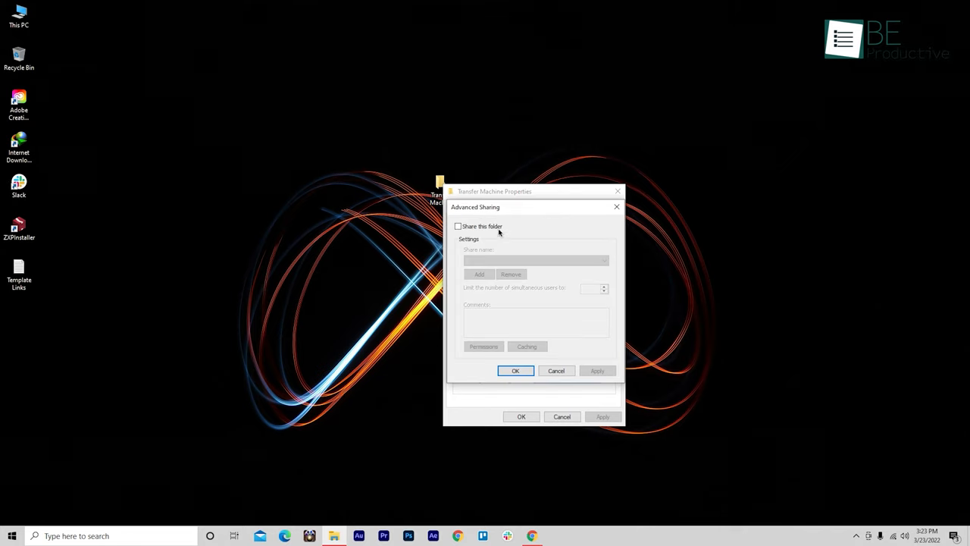
{"action": "left_click", "coordinate": [458, 225]}
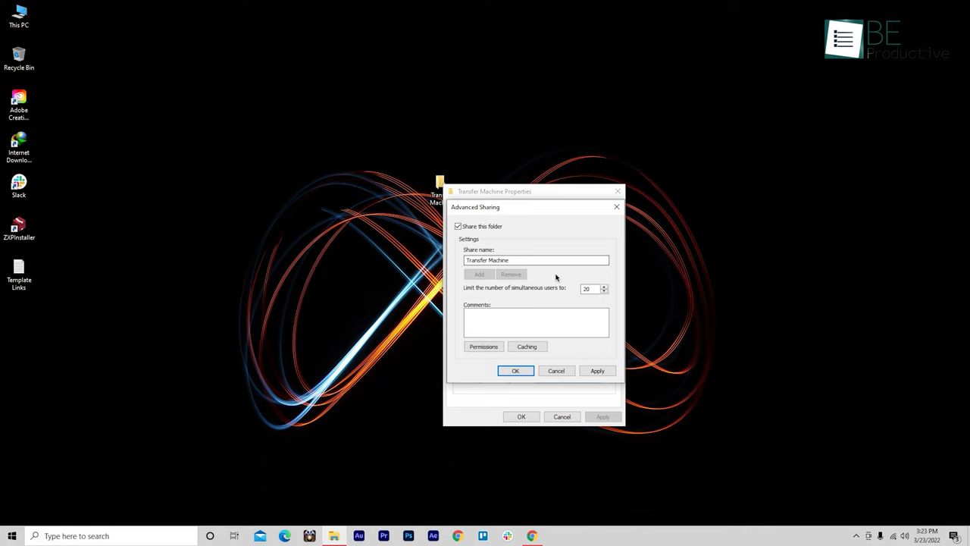
{"action": "mouse_move", "coordinate": [561, 279]}
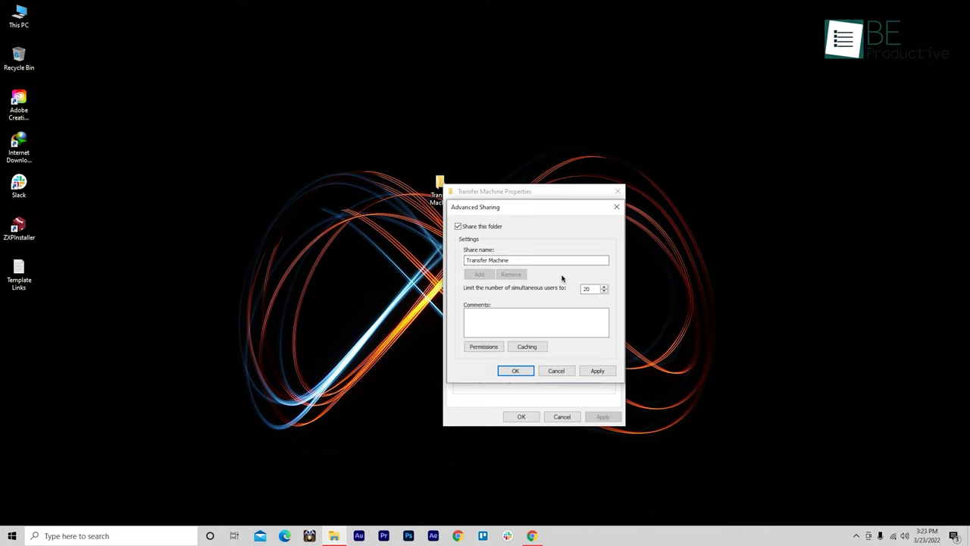
{"action": "left_click", "coordinate": [483, 346]}
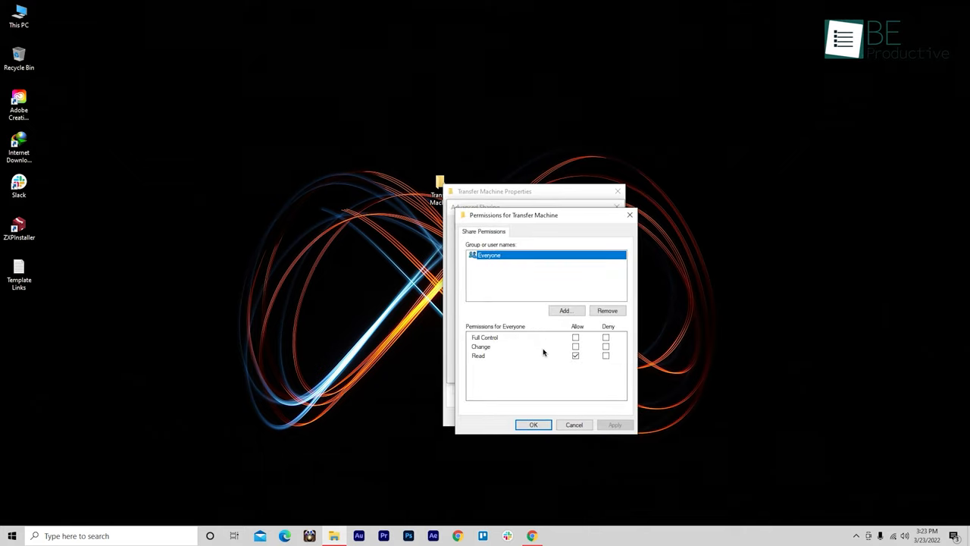
Step: Add user 'Transfer ID' to the share permissions and allow Full Control
{"action": "left_click", "coordinate": [563, 309]}
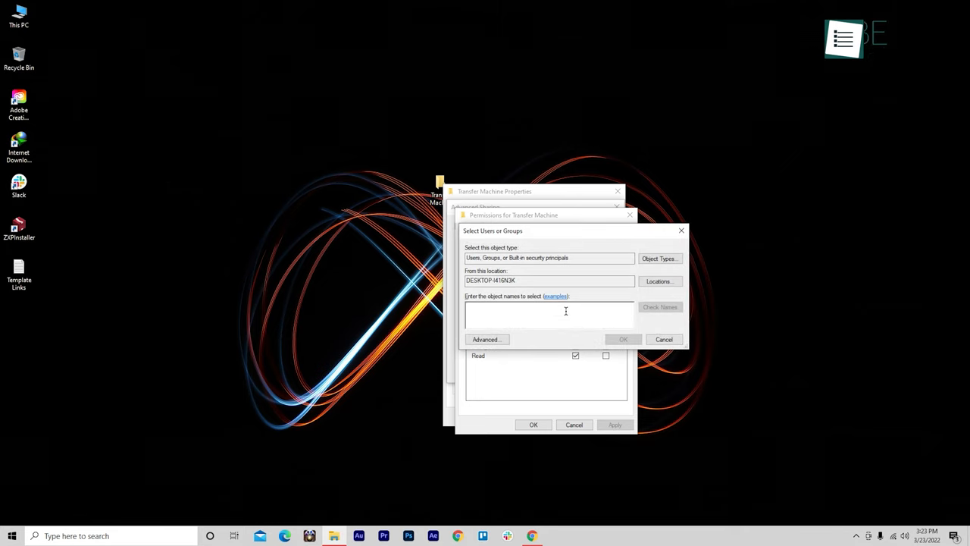
{"action": "type", "text": "Transfer ID"}
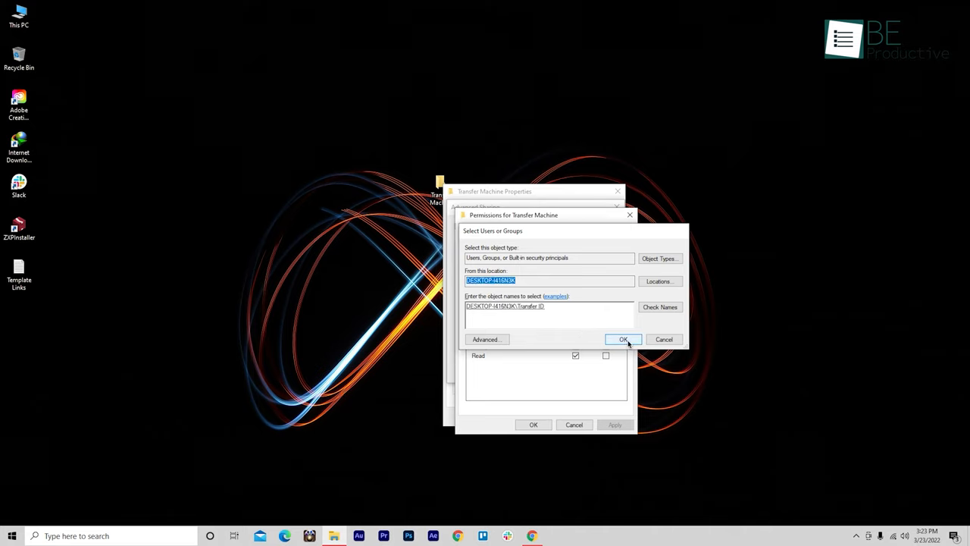
{"action": "left_click", "coordinate": [623, 339]}
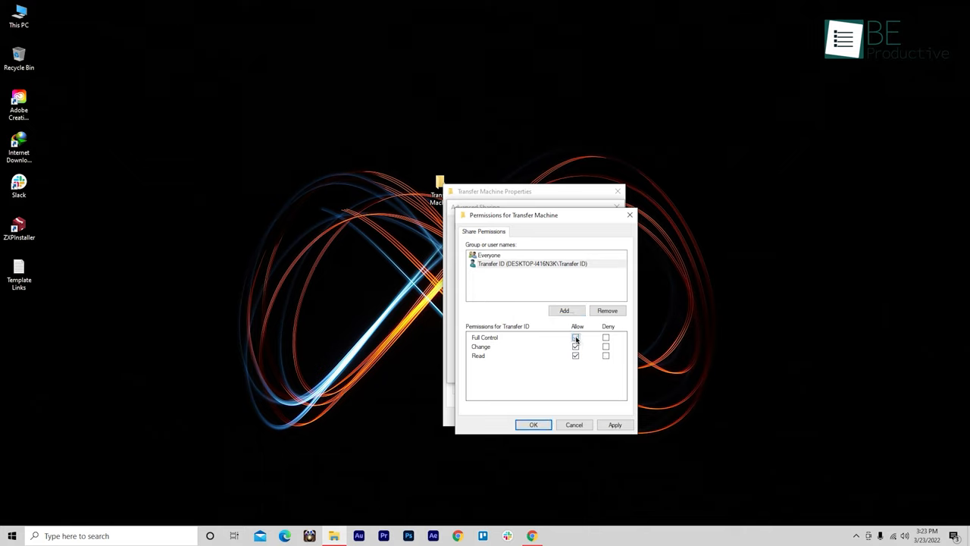
{"action": "left_click", "coordinate": [576, 337]}
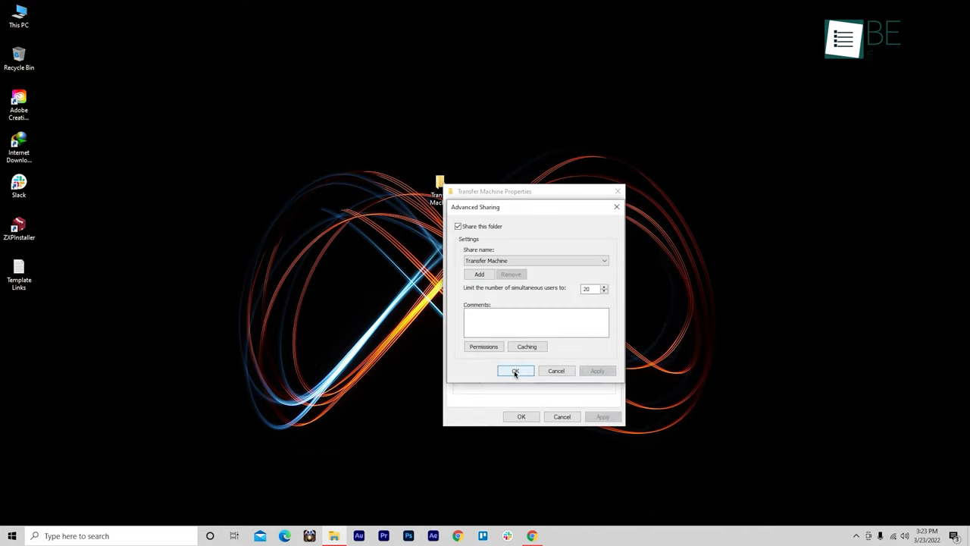
Step: Share the folder over the network with Transfer ID at Read/Write permission level
{"action": "left_click", "coordinate": [515, 370]}
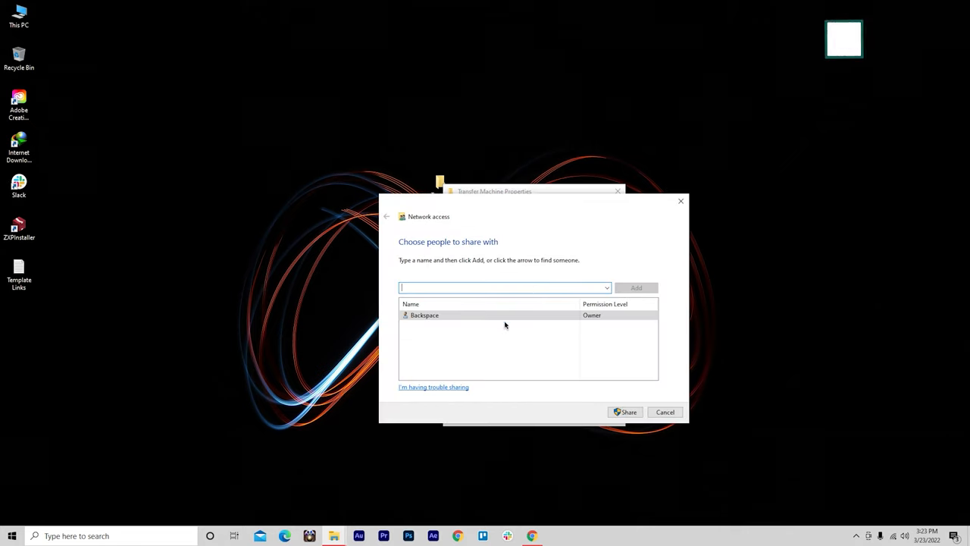
{"action": "type", "text": "Transfer ID"}
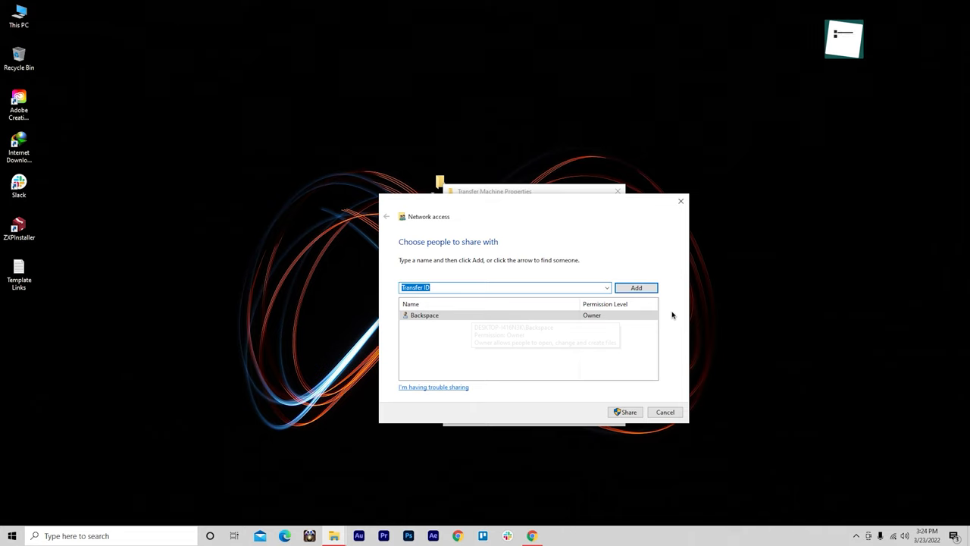
{"action": "left_click", "coordinate": [636, 288]}
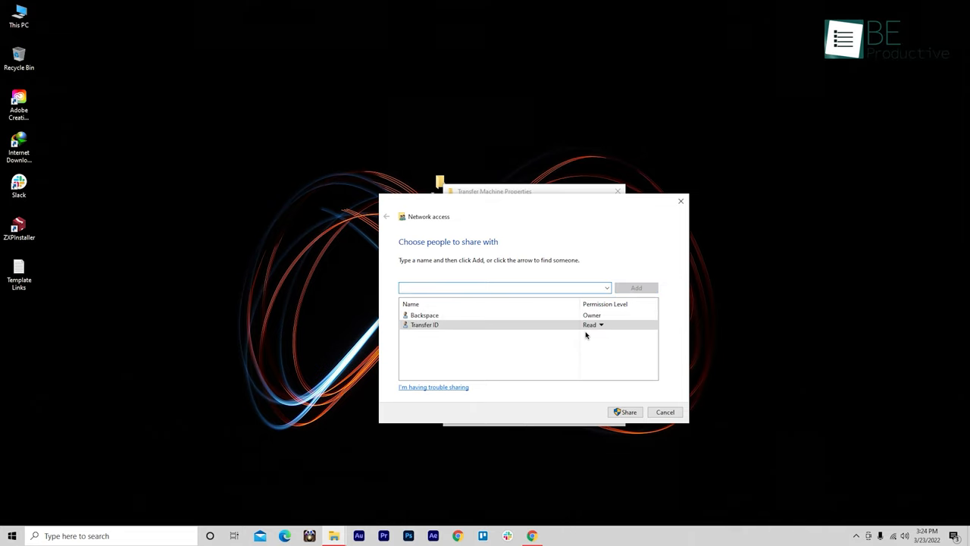
{"action": "left_click", "coordinate": [600, 324]}
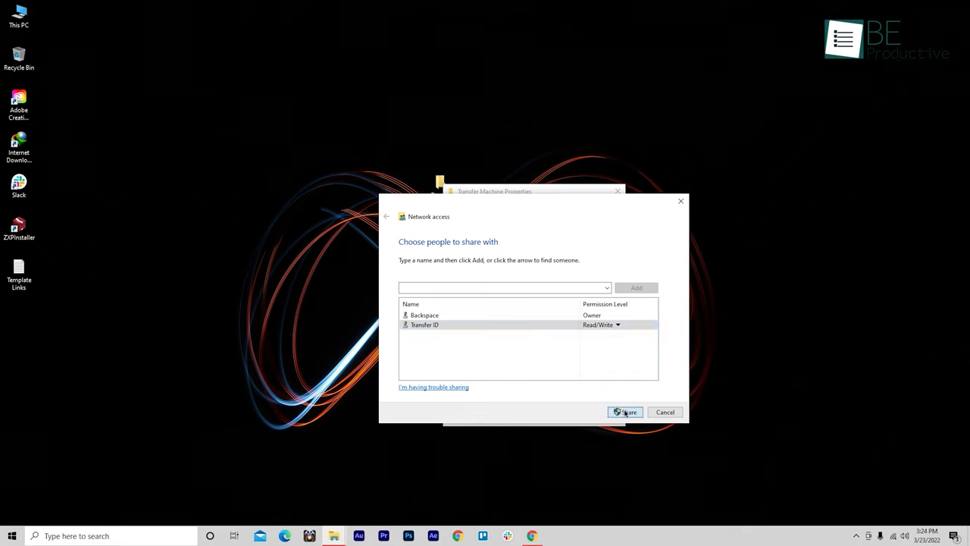
{"action": "left_click", "coordinate": [625, 412]}
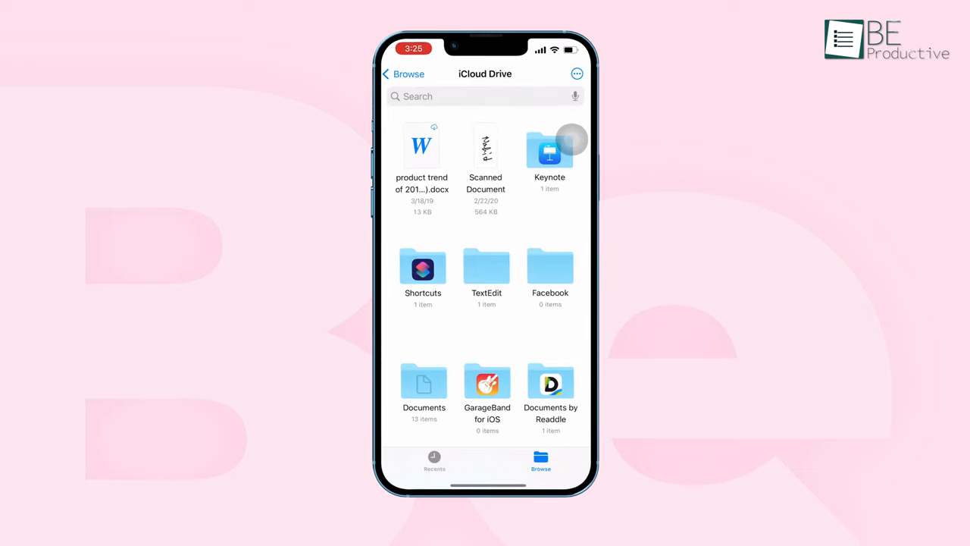
Step: From Browse in iOS Files, use Connect to Server with the PC's address and connect
{"action": "left_click", "coordinate": [403, 73]}
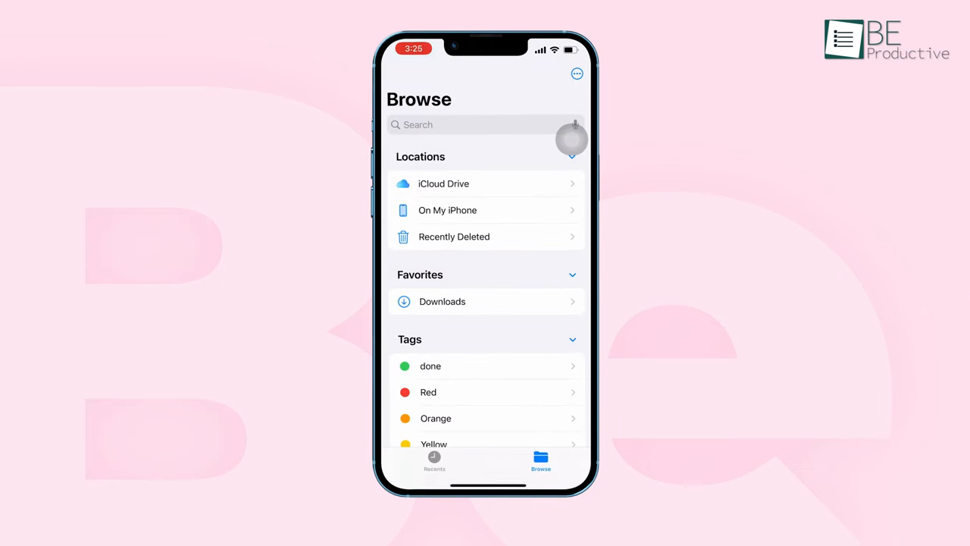
{"action": "left_click", "coordinate": [576, 73]}
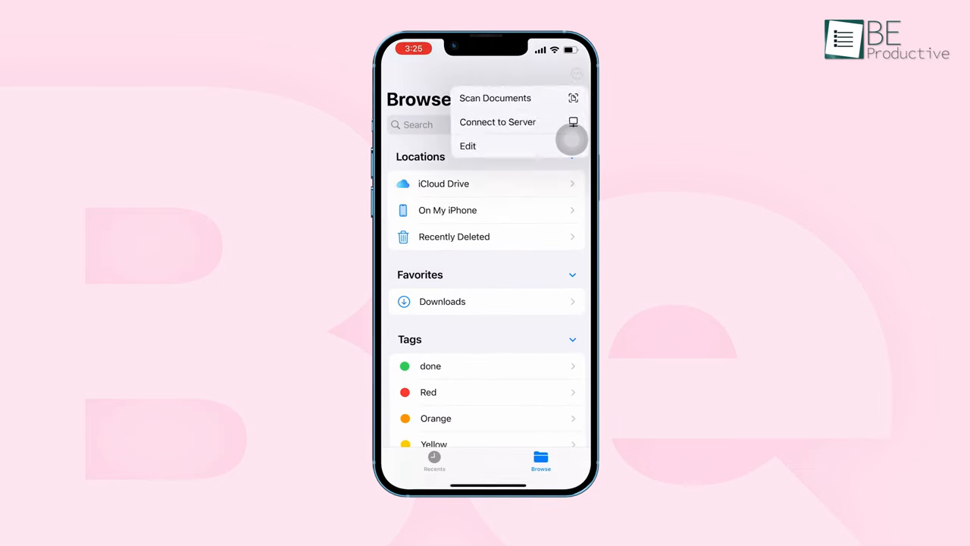
{"action": "left_click", "coordinate": [497, 121]}
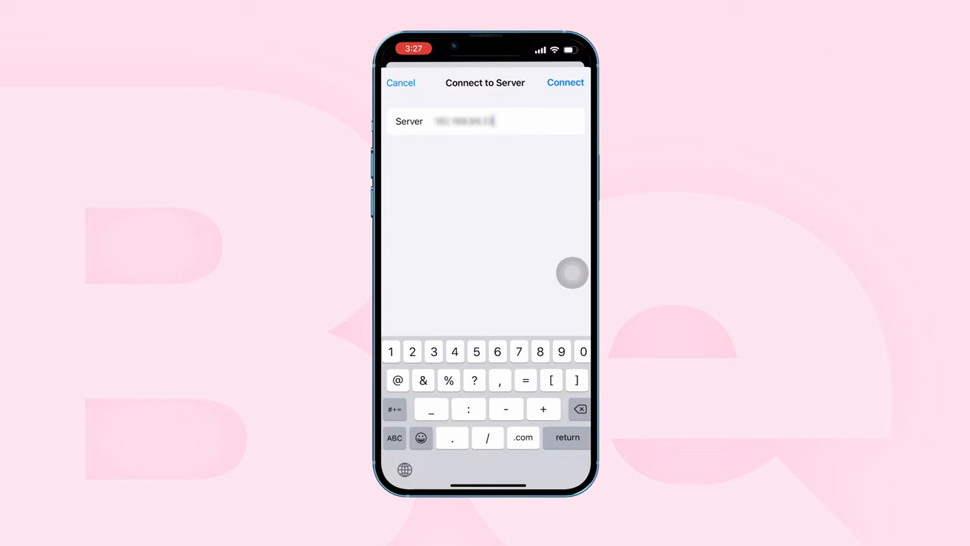
{"action": "left_click", "coordinate": [566, 81]}
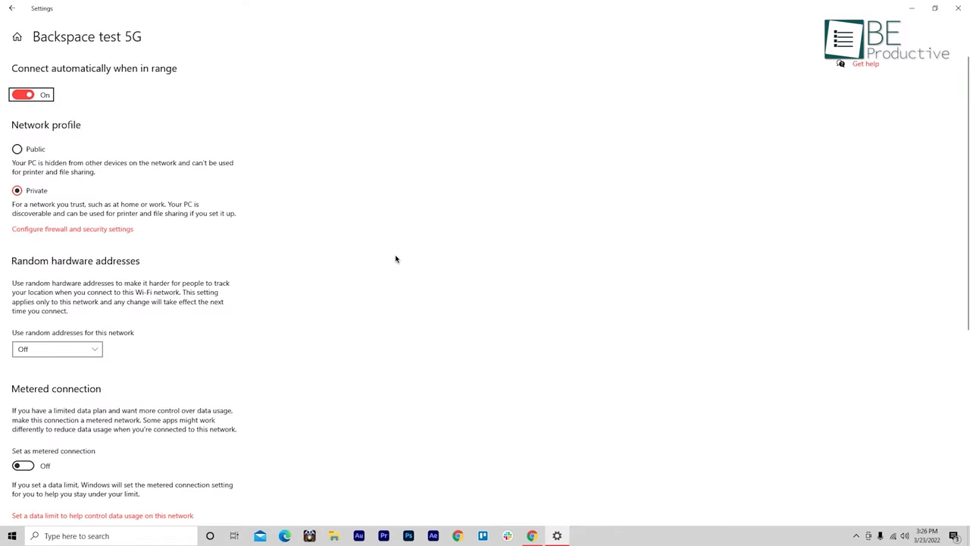
Step: Scroll through the Wi-Fi network's profile options, confirming it is set to Private
{"action": "scroll", "scroll_direction": "down", "scroll_amount": 3}
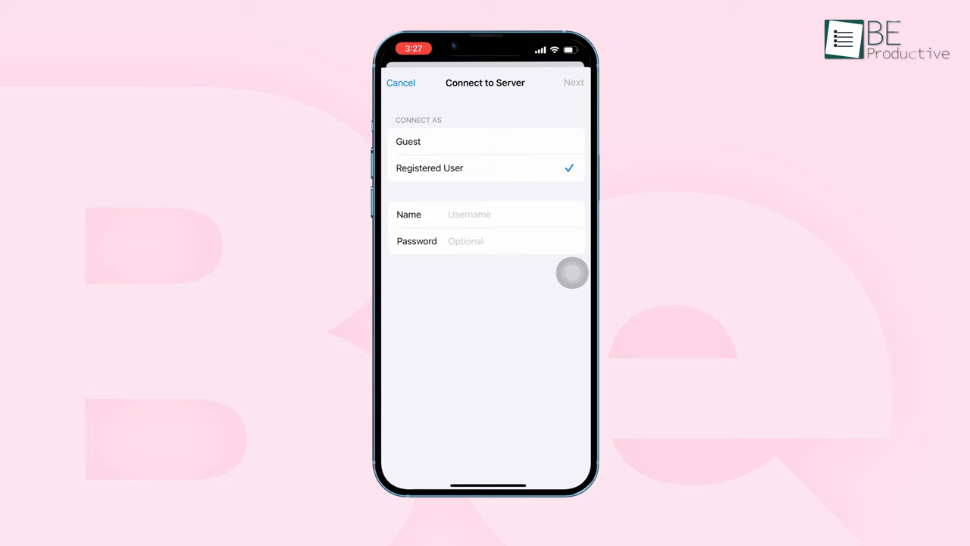
Step: Enter 'Transfer ID' as the Registered User name and continue connecting to the PC
{"action": "type", "text": "Transfer ID"}
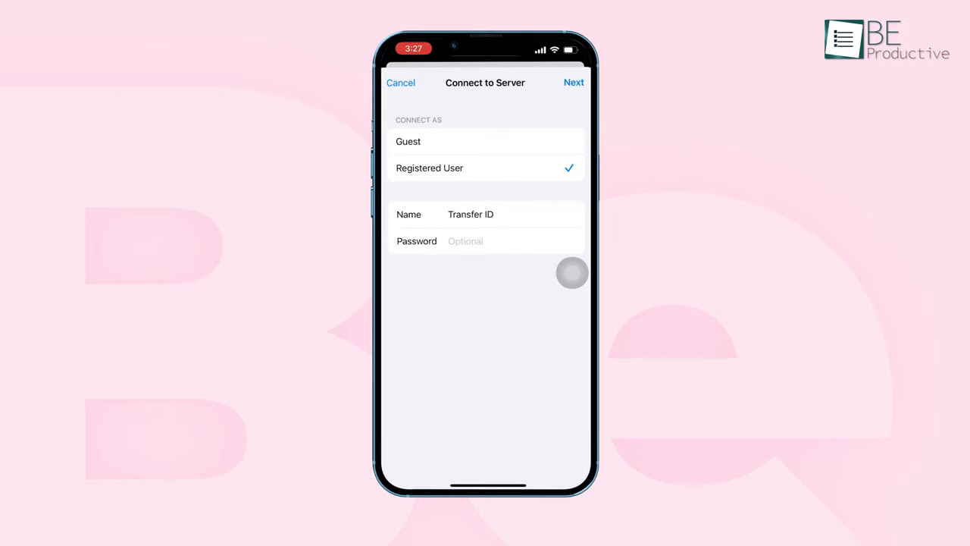
{"action": "left_click", "coordinate": [573, 82]}
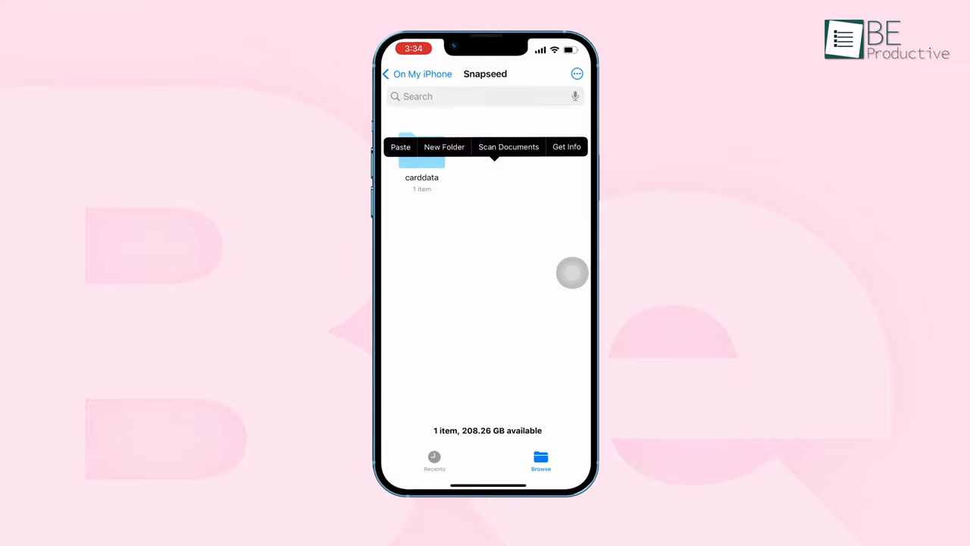
Step: Paste the Scanned Document into the Transfer Machine share, then paste photo 2 into the iPhone's Snapseed folder
{"action": "left_click", "coordinate": [400, 146]}
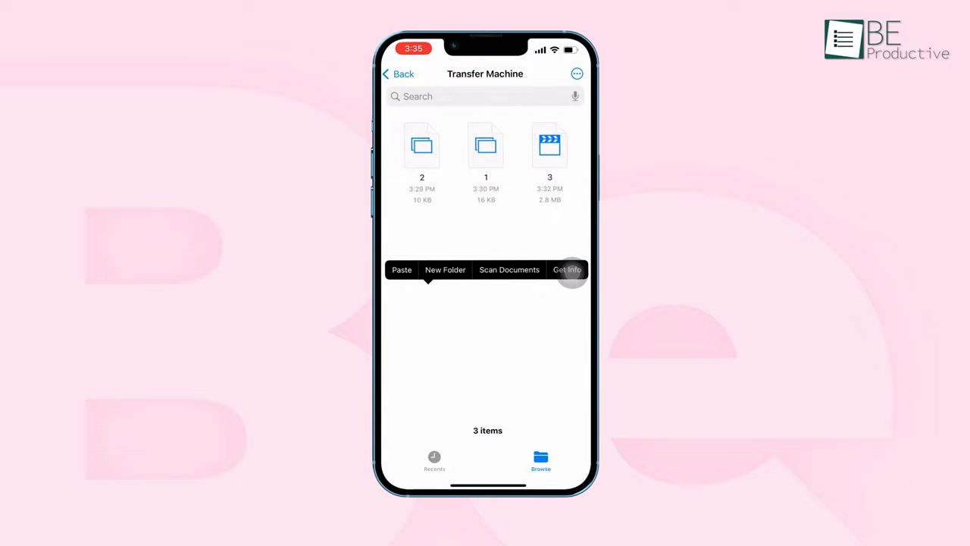
{"action": "left_click", "coordinate": [509, 270]}
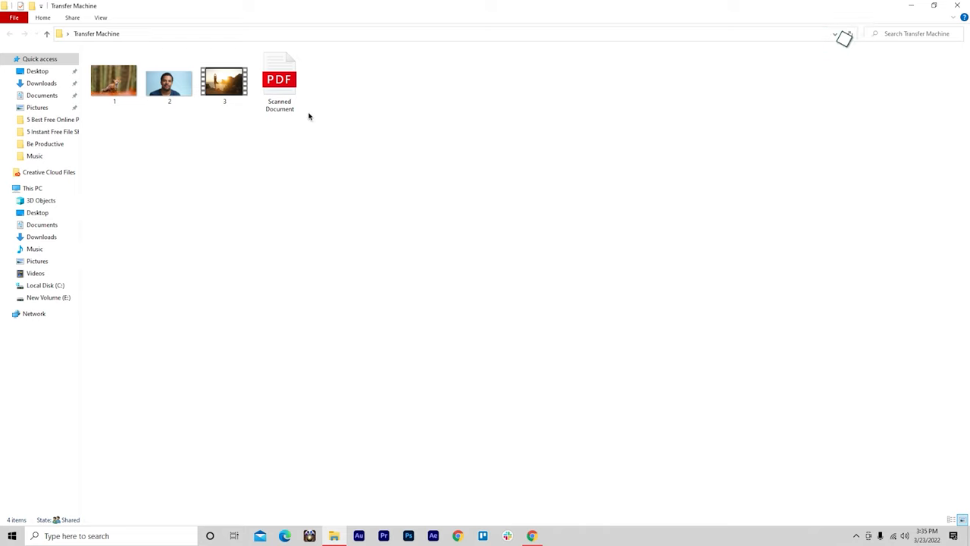
{"action": "right_click", "coordinate": [279, 79]}
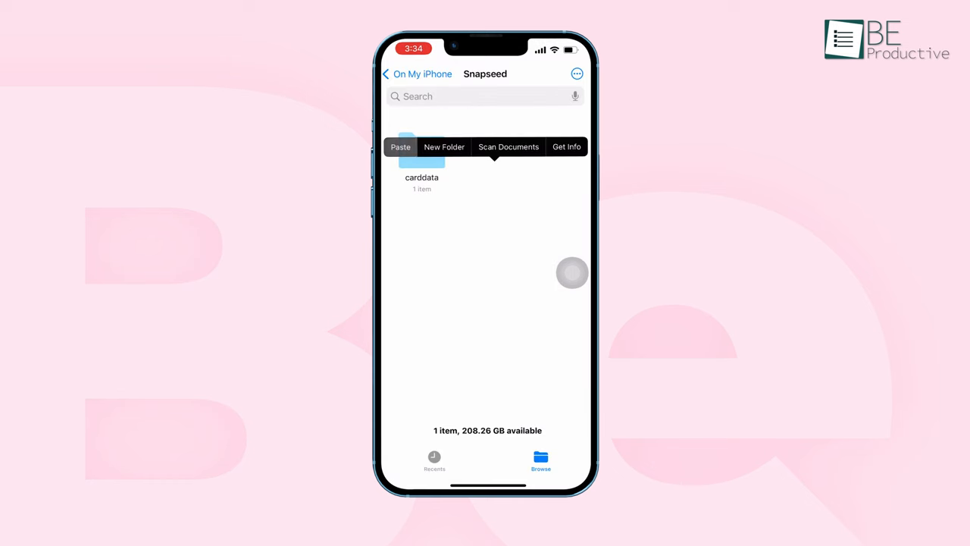
{"action": "left_click", "coordinate": [400, 145]}
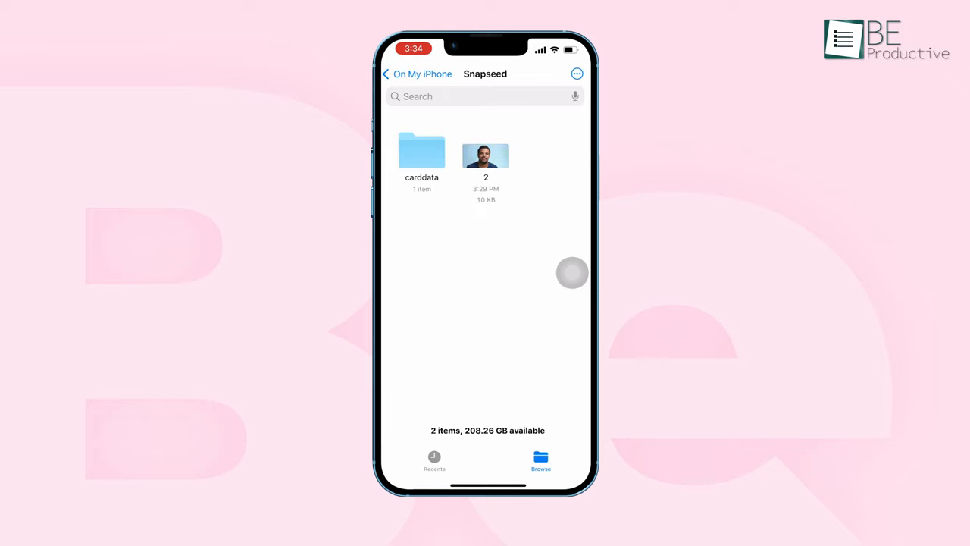